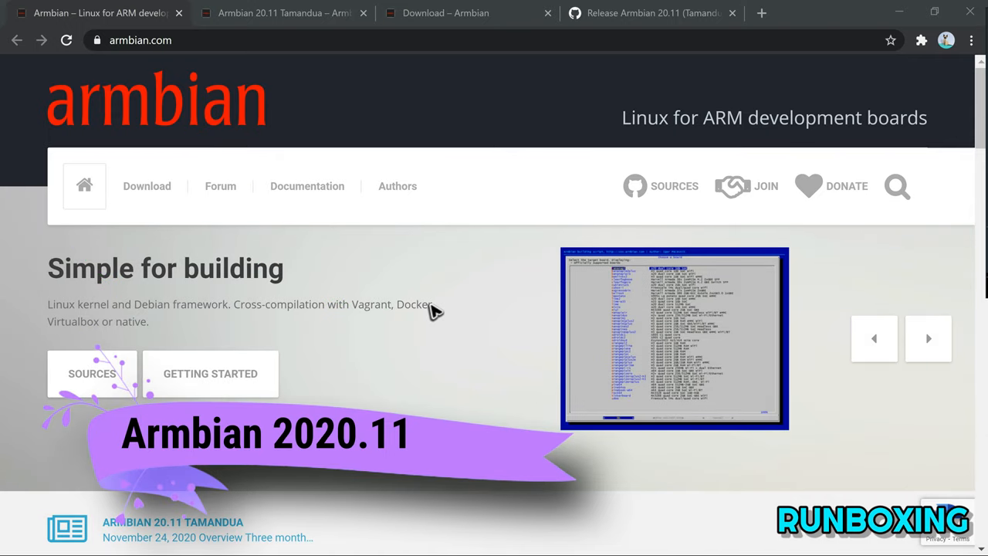
Scroll into the Armbian 20.11 Tamandua release announcement's overview section
scroll("down", 3)
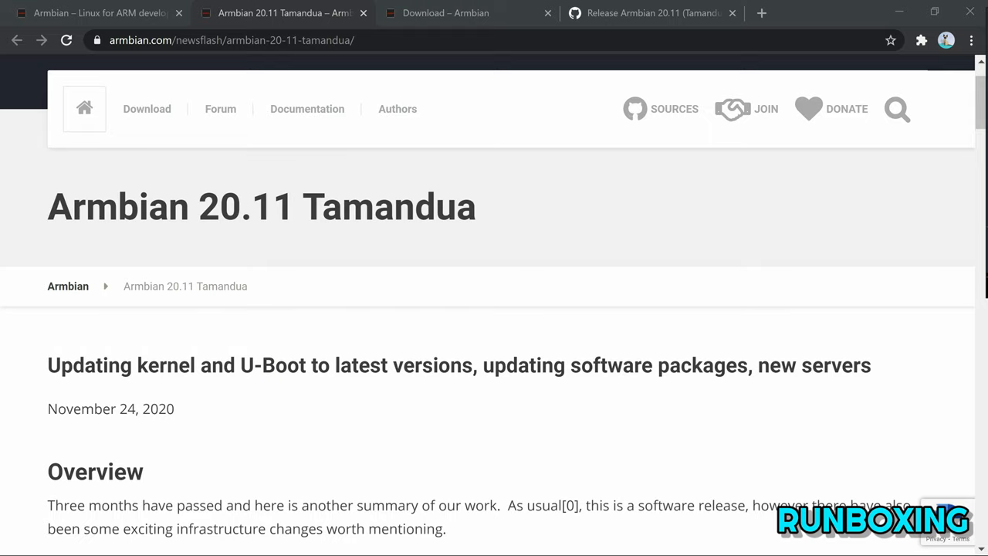
Scroll past infrastructure and ARM server donation sections to kernel and U-Boot updates
scroll("down", 3)
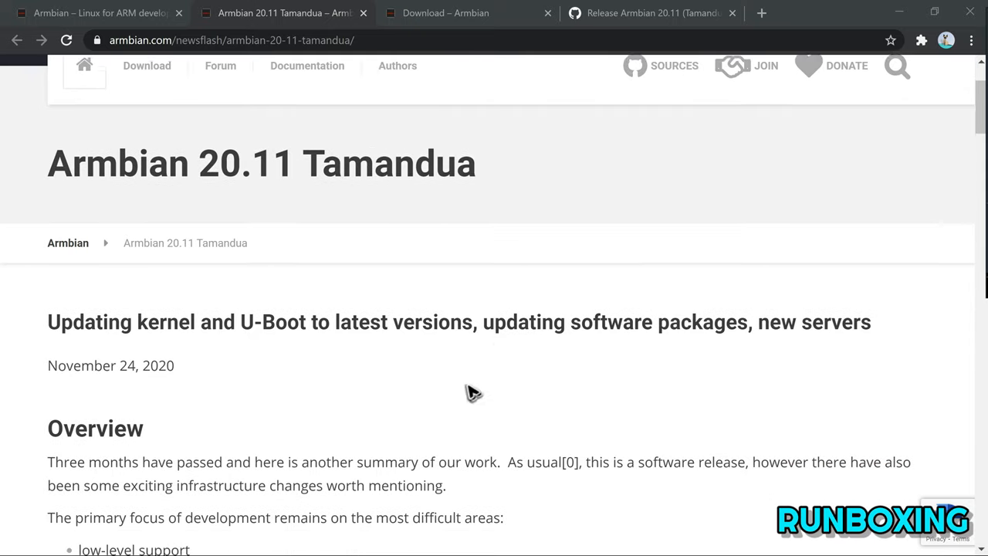
scroll("down", 3)
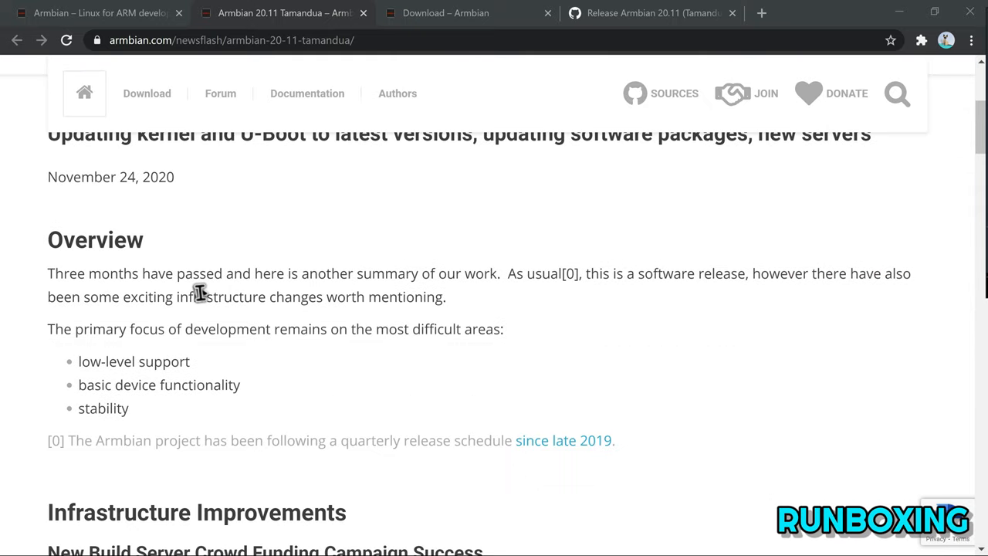
scroll("down", 3)
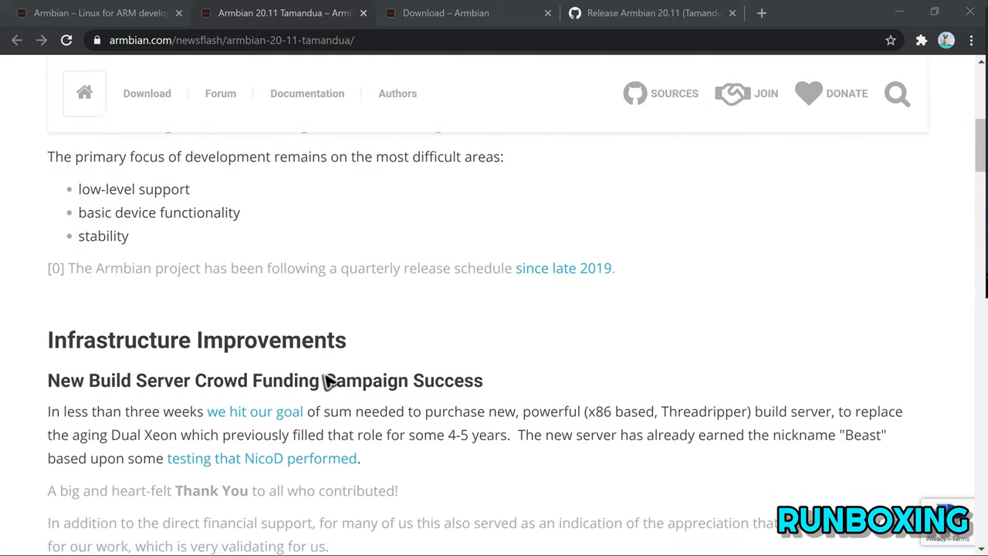
scroll("down", 3)
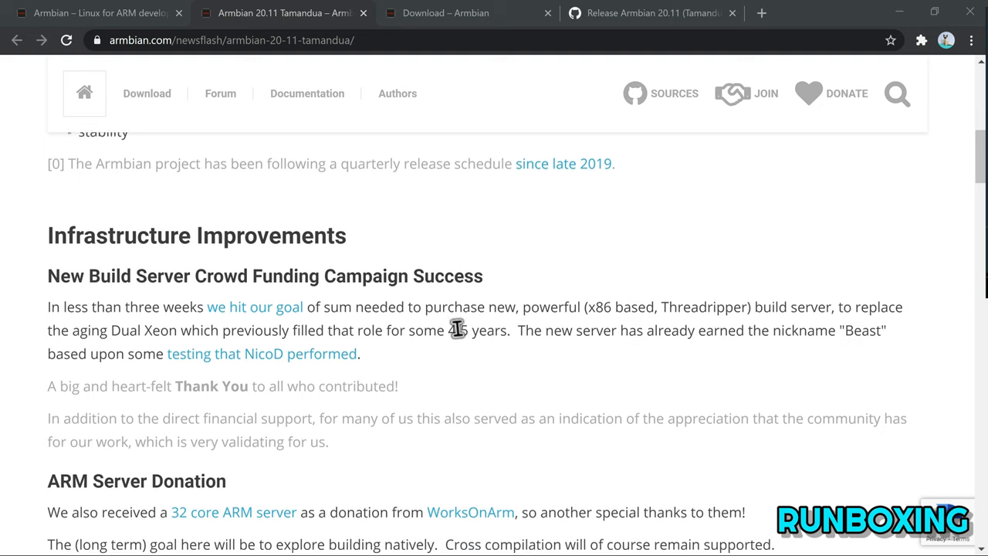
scroll("down", 3)
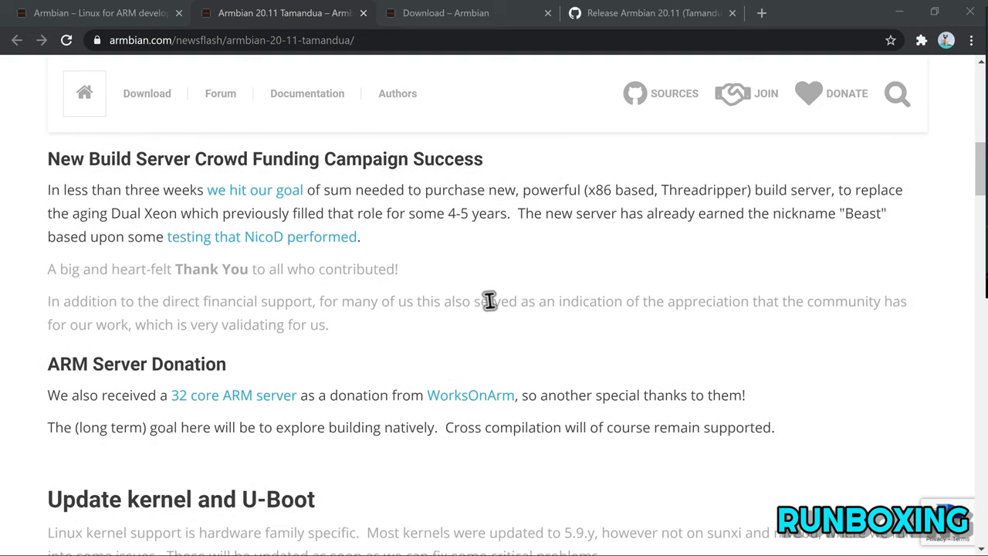
scroll("down", 3)
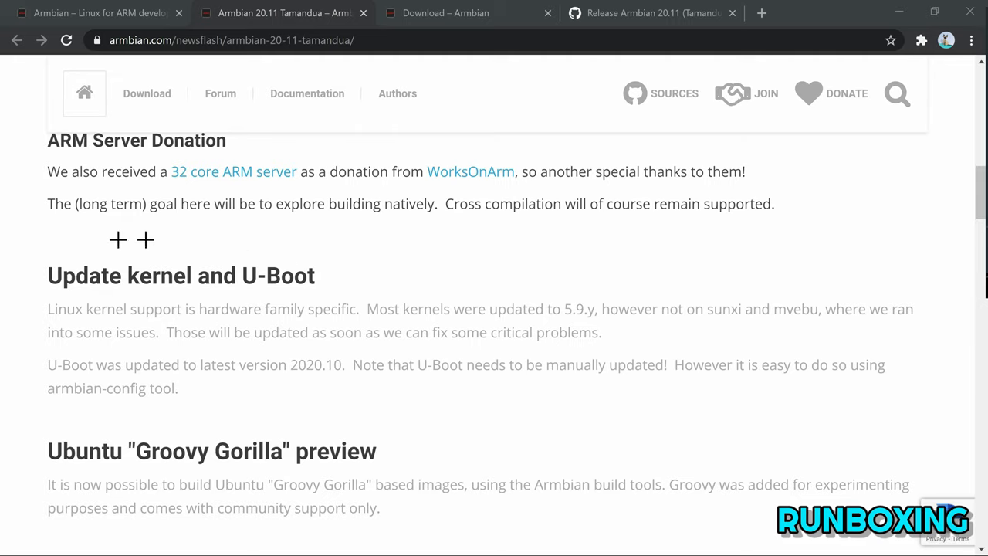
left_click_drag(118, 239, 329, 295)
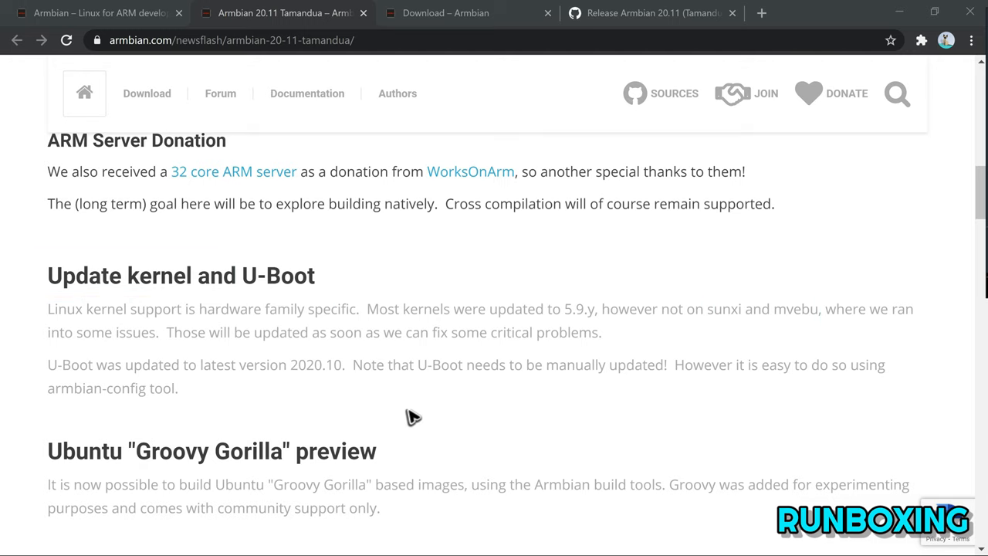
Scroll the release notes through the forum improvements section
scroll("down", 3)
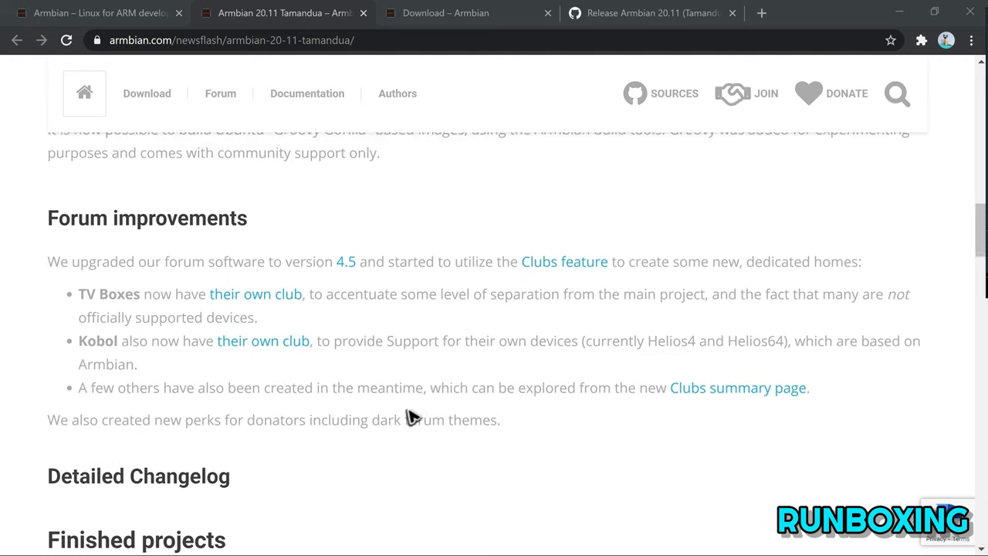
scroll("down", 3)
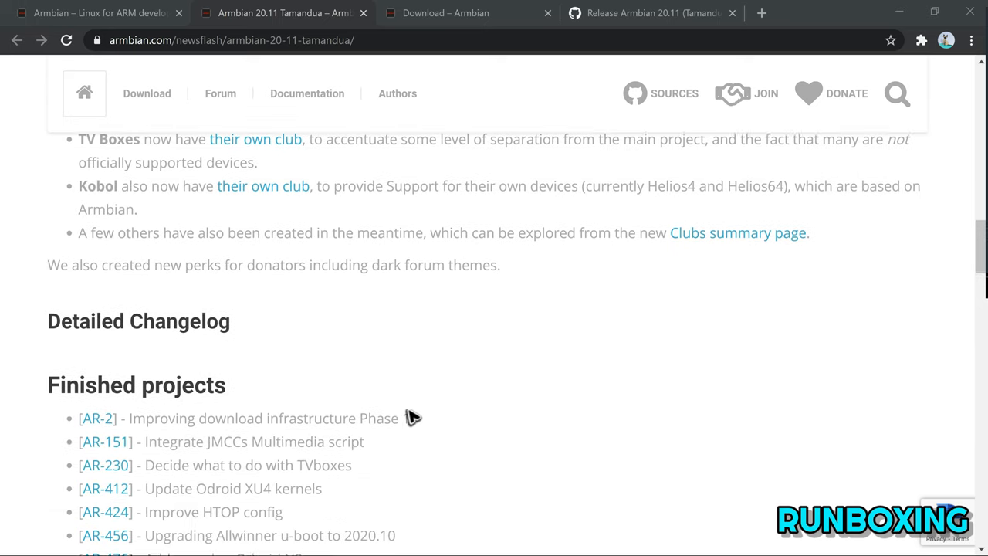
scroll("down", 3)
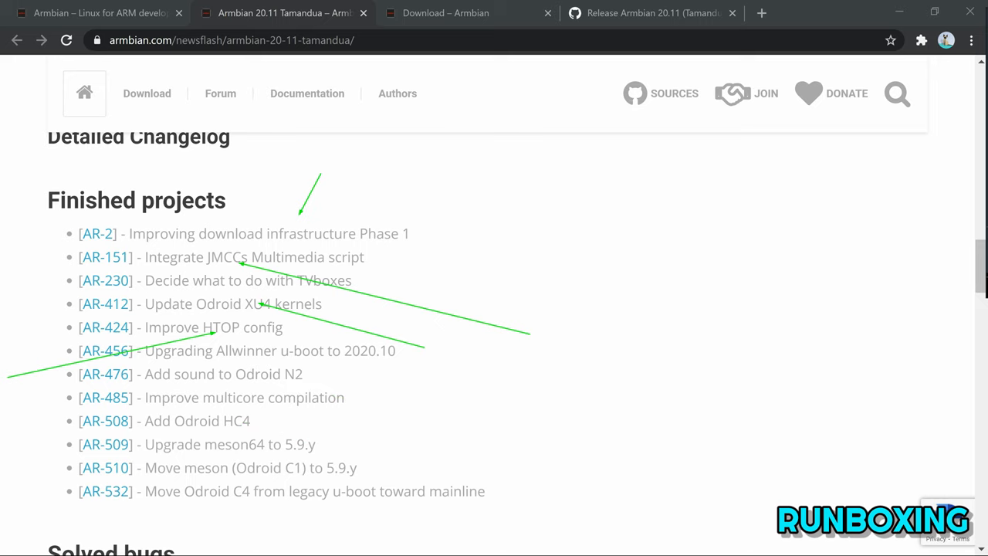
Scroll through Finished projects and Solved bugs into the Closed tasks list
scroll("down", 3)
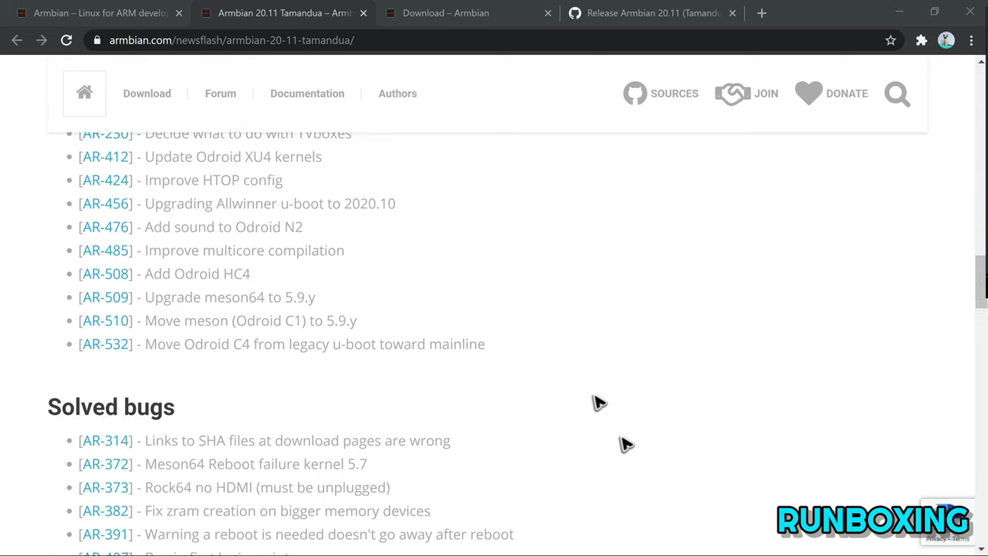
scroll("down", 3)
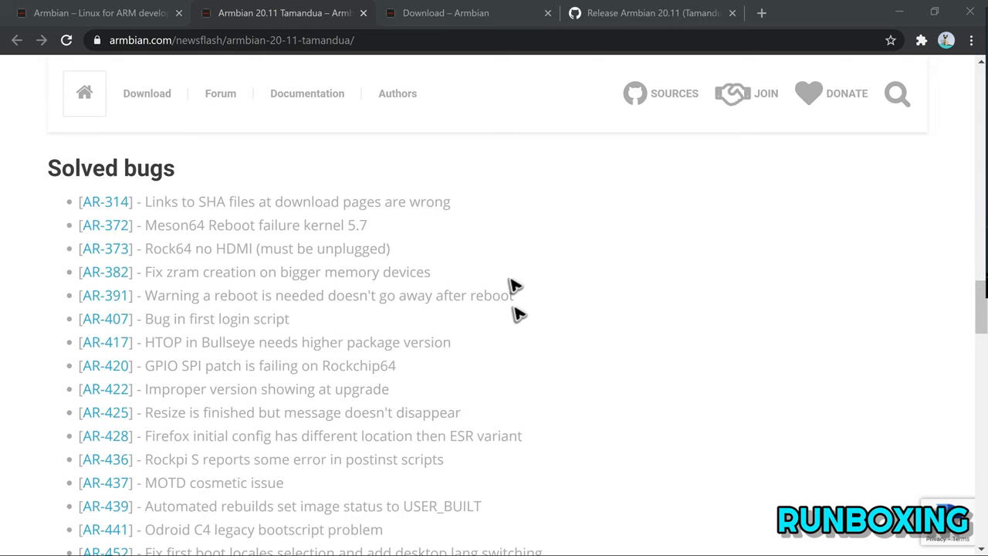
scroll("down", 3)
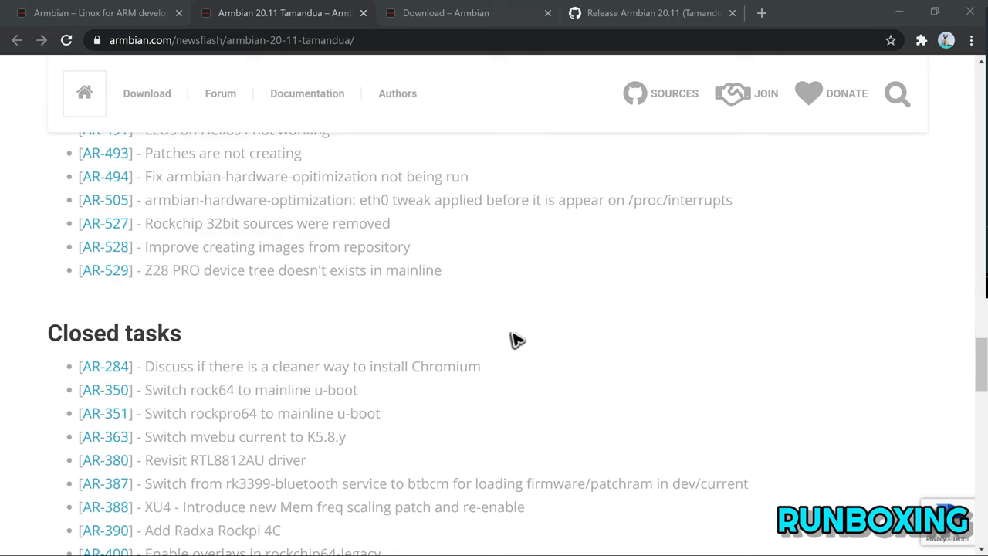
scroll("down", 3)
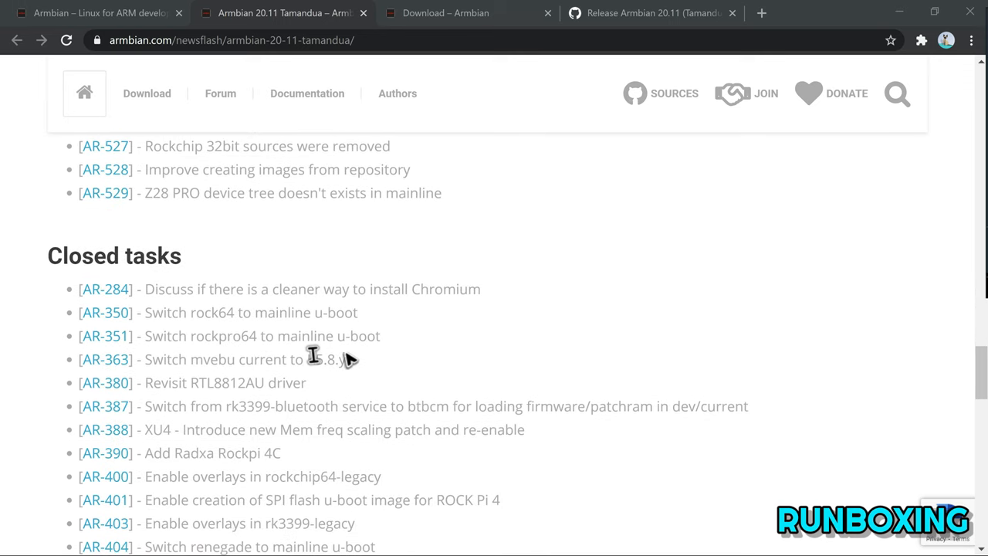
scroll("down", 3)
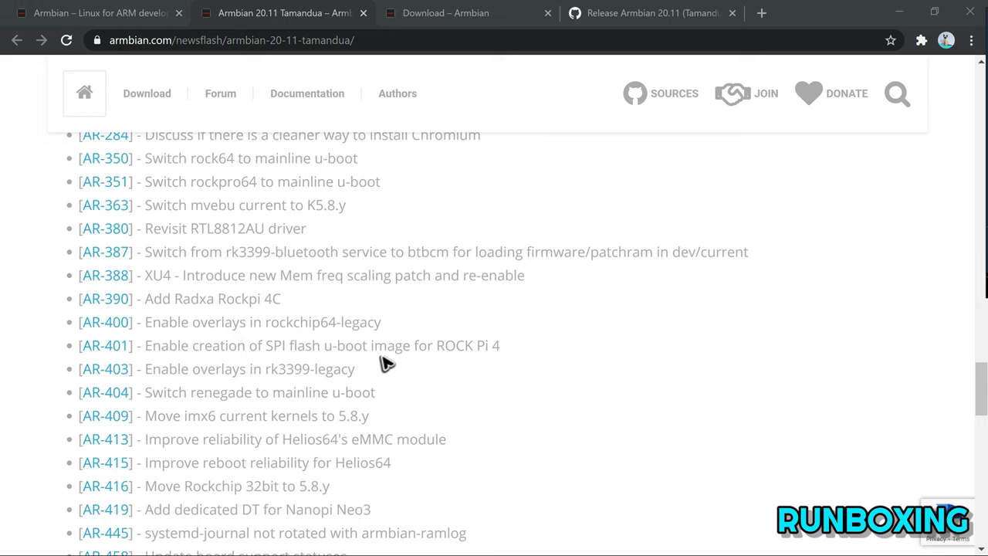
scroll("down", 3)
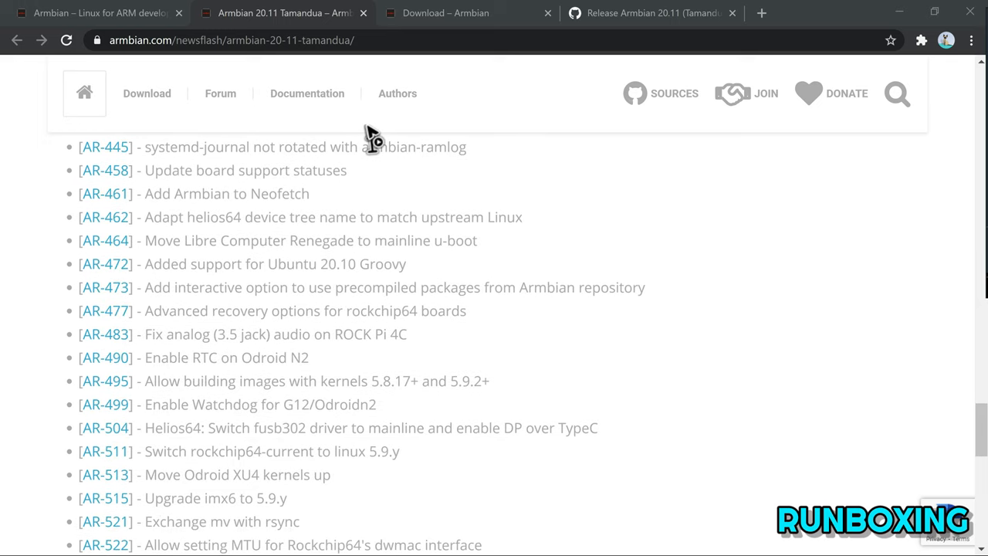
Switch to the Download – Armbian tab and browse the Maker, Status filters and board cards
left_click(446, 14)
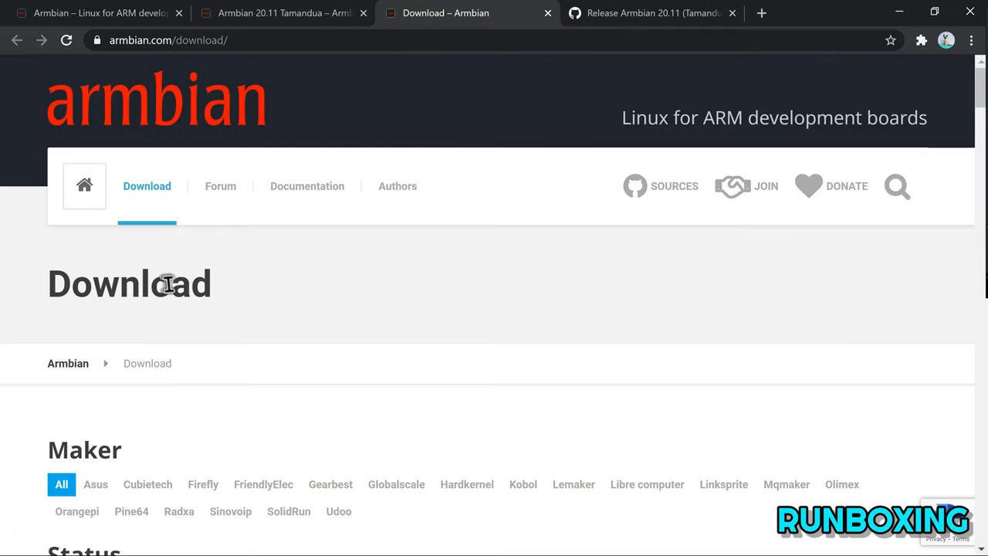
scroll("down", 3)
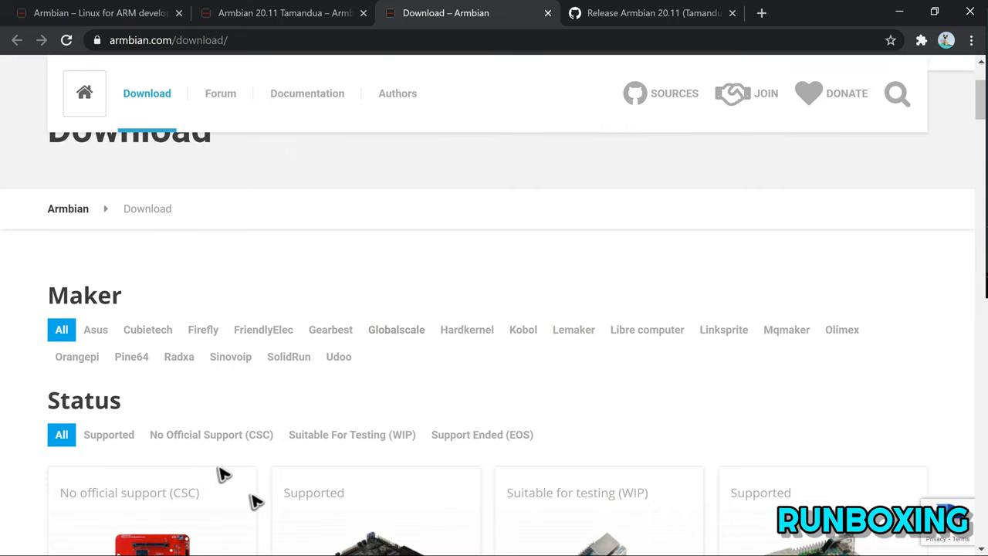
scroll("down", 3)
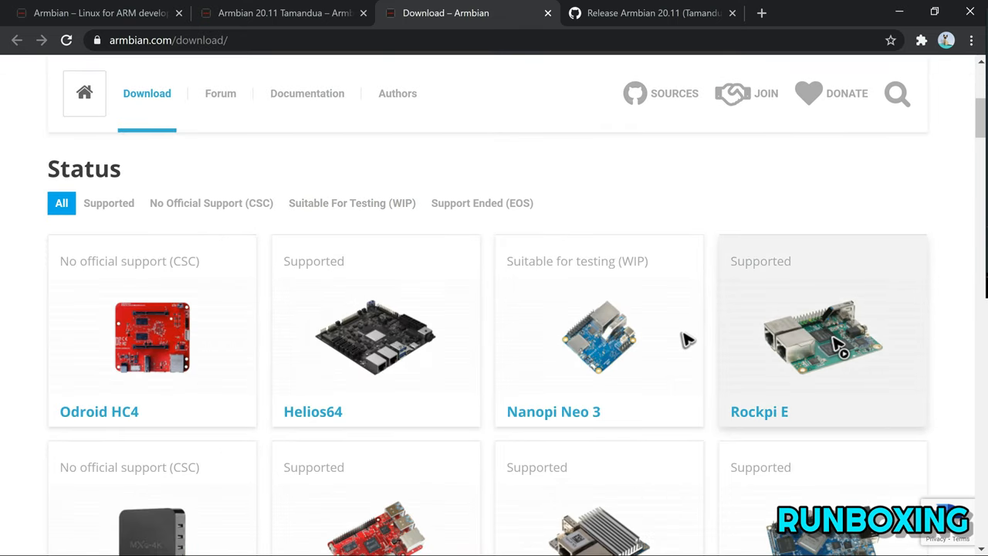
scroll("up", 3)
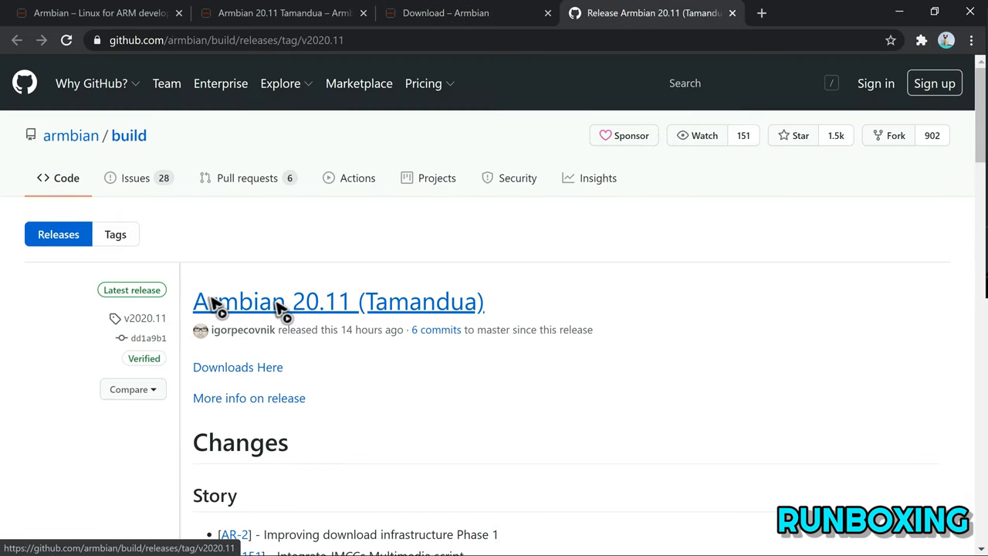
mouse_move(297, 247)
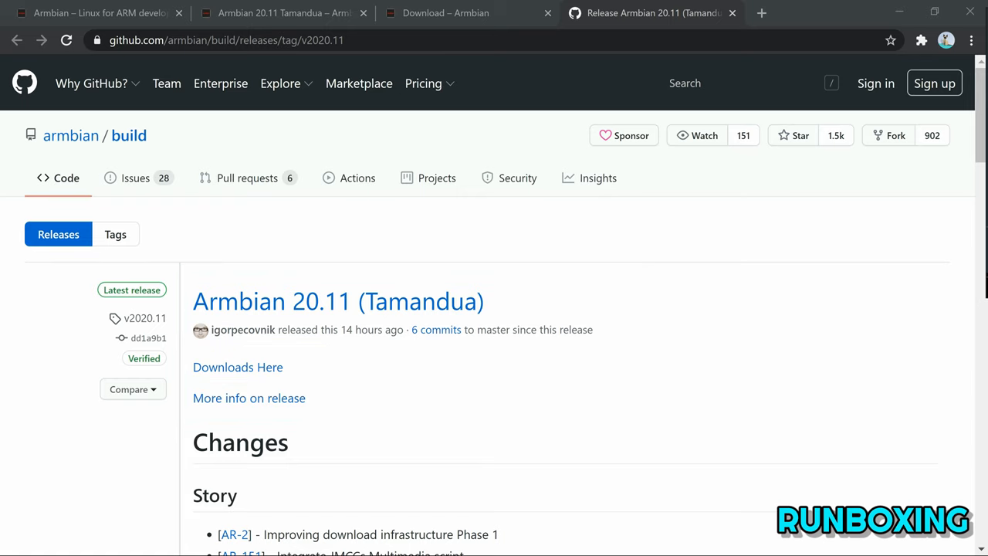
Scroll the GitHub Armbian 20.11 changelog through Story, Task and Bug lists to Assets
scroll("down", 3)
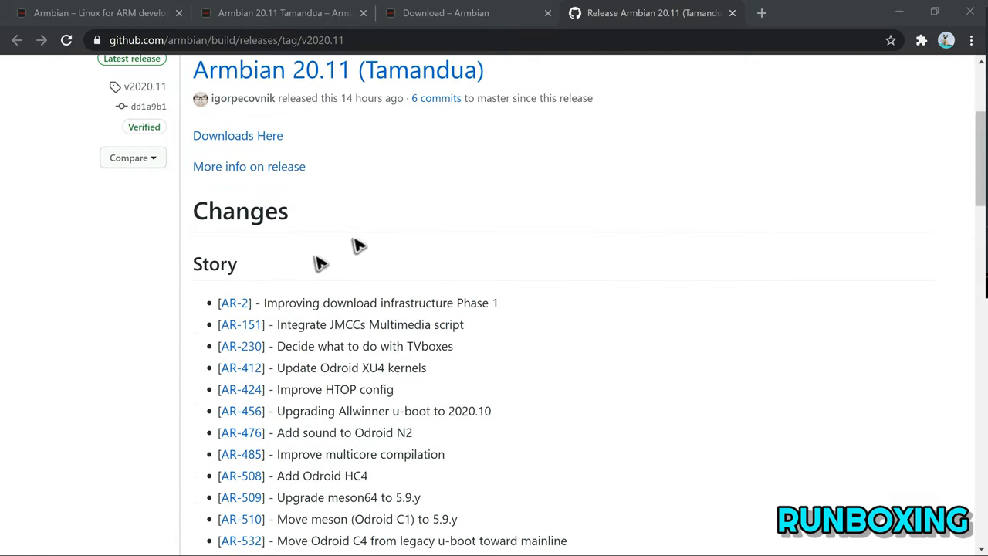
scroll("down", 3)
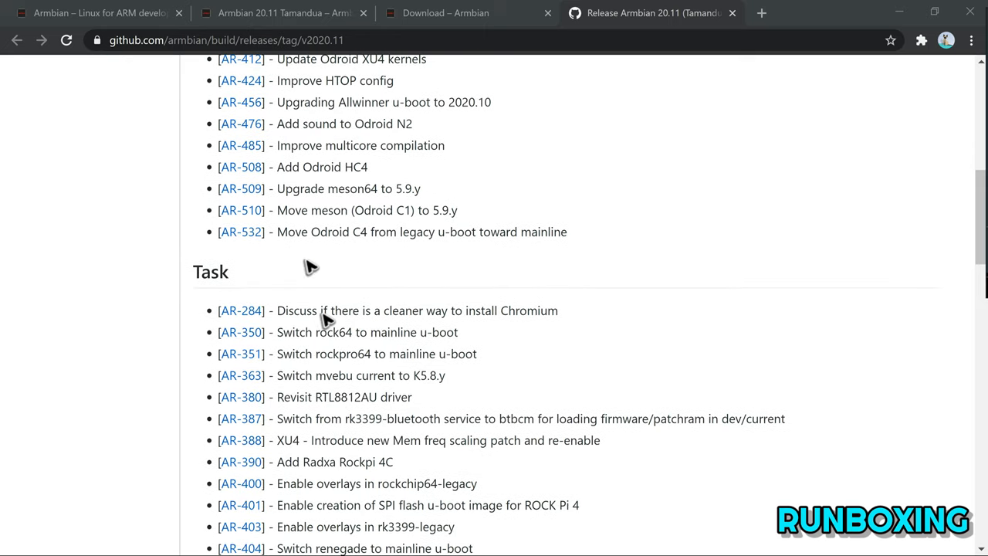
scroll("down", 3)
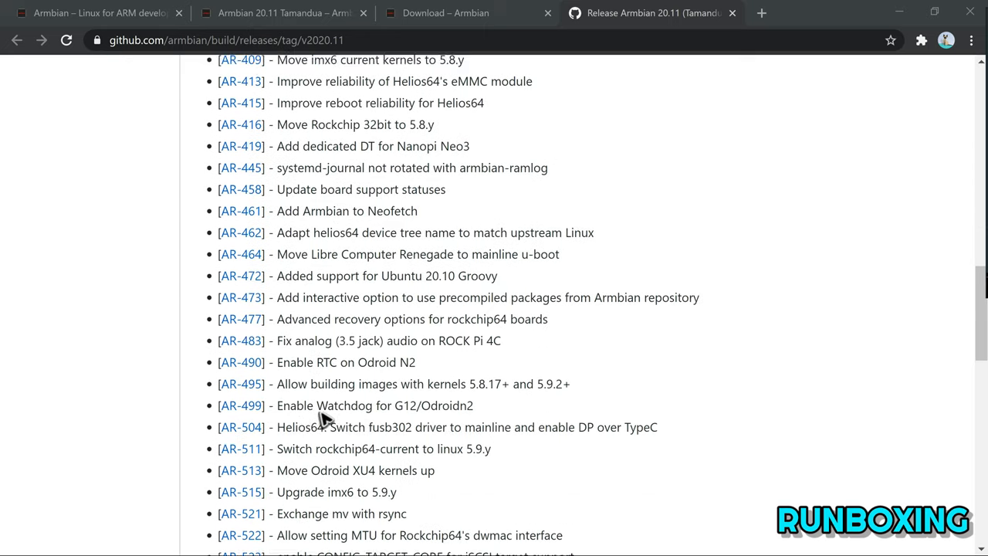
scroll("down", 3)
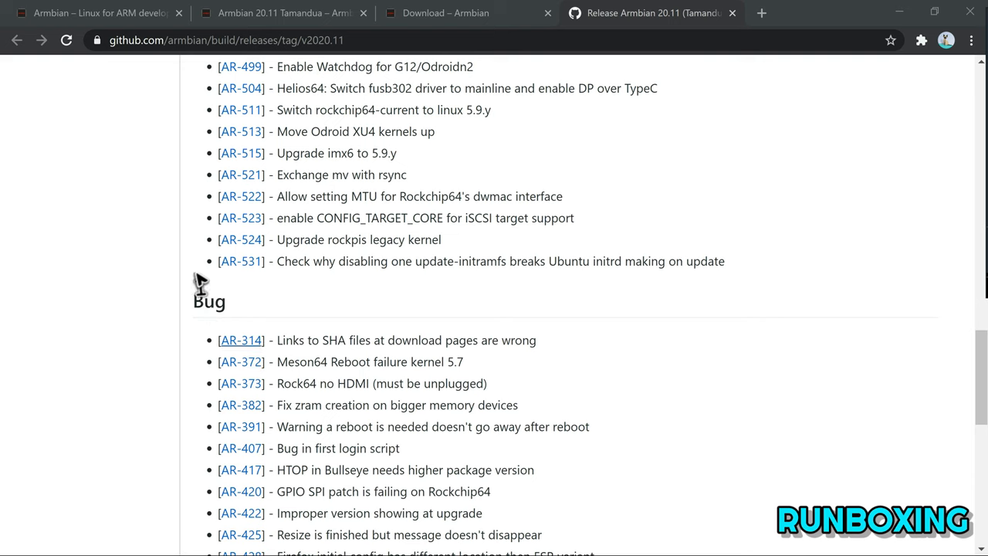
scroll("down", 3)
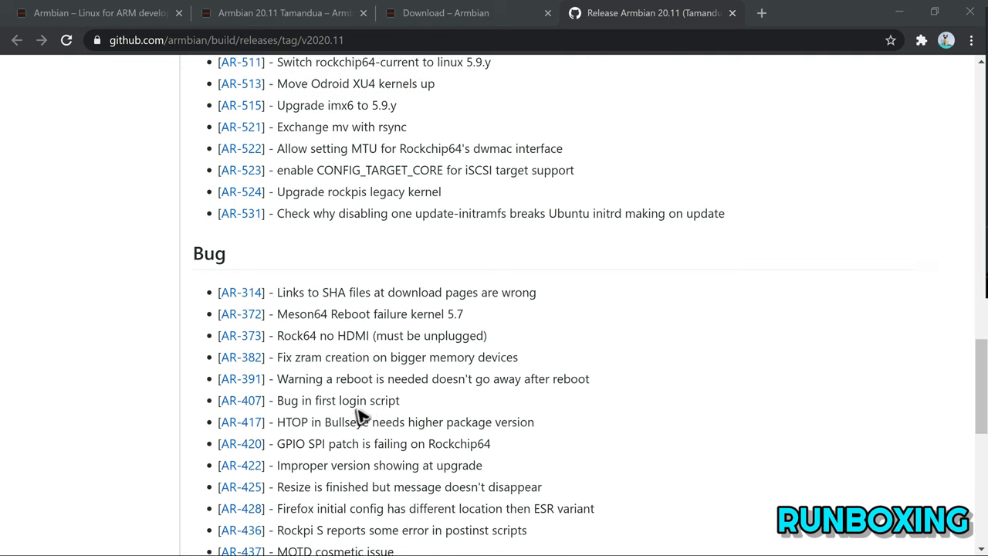
scroll("down", 3)
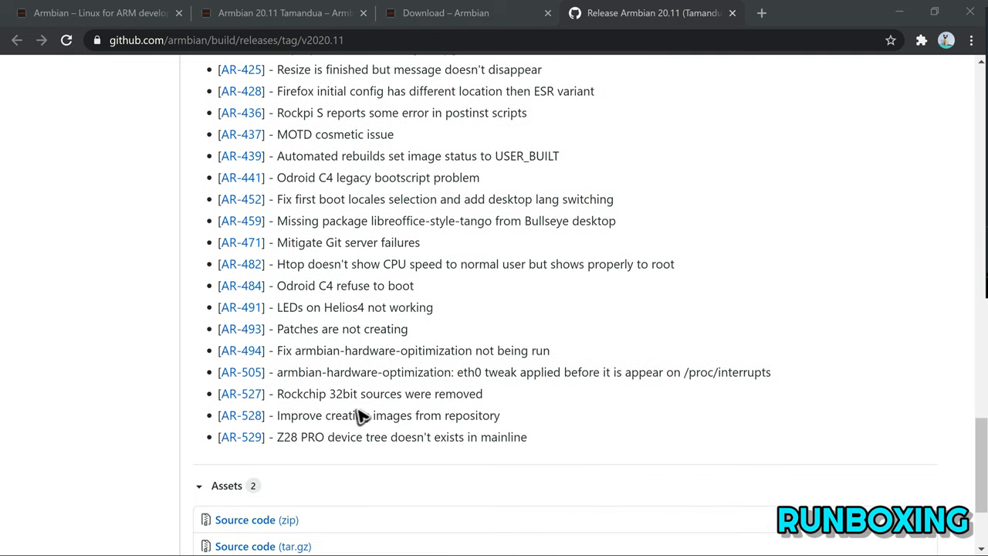